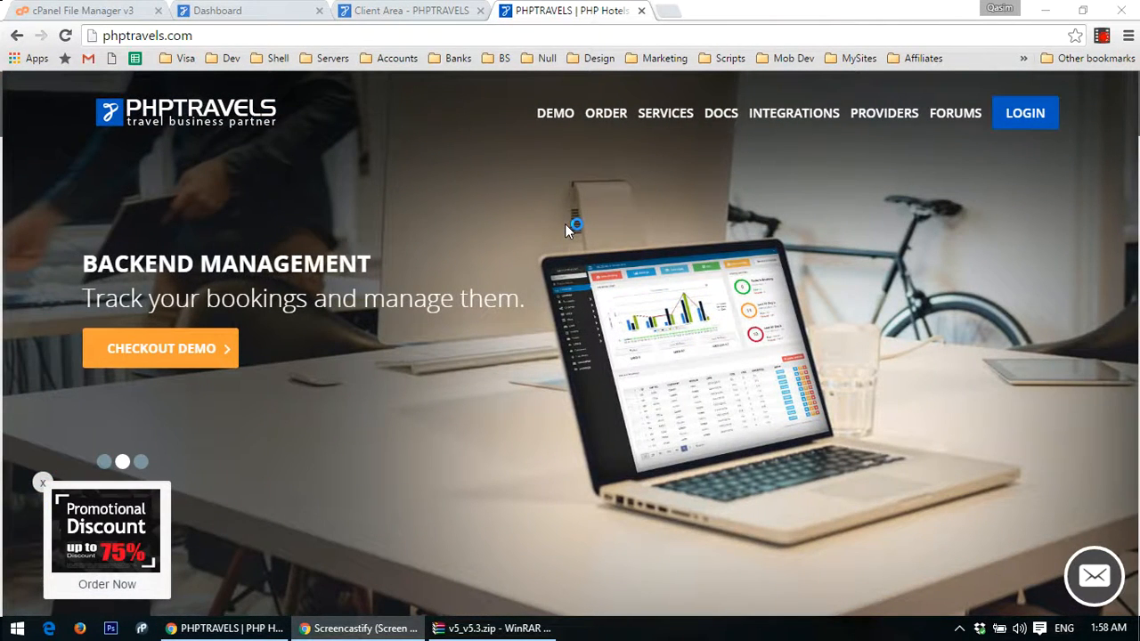
Open the admin Updates page, reload it to confirm no updates, then view the client area.
left_click(221, 10)
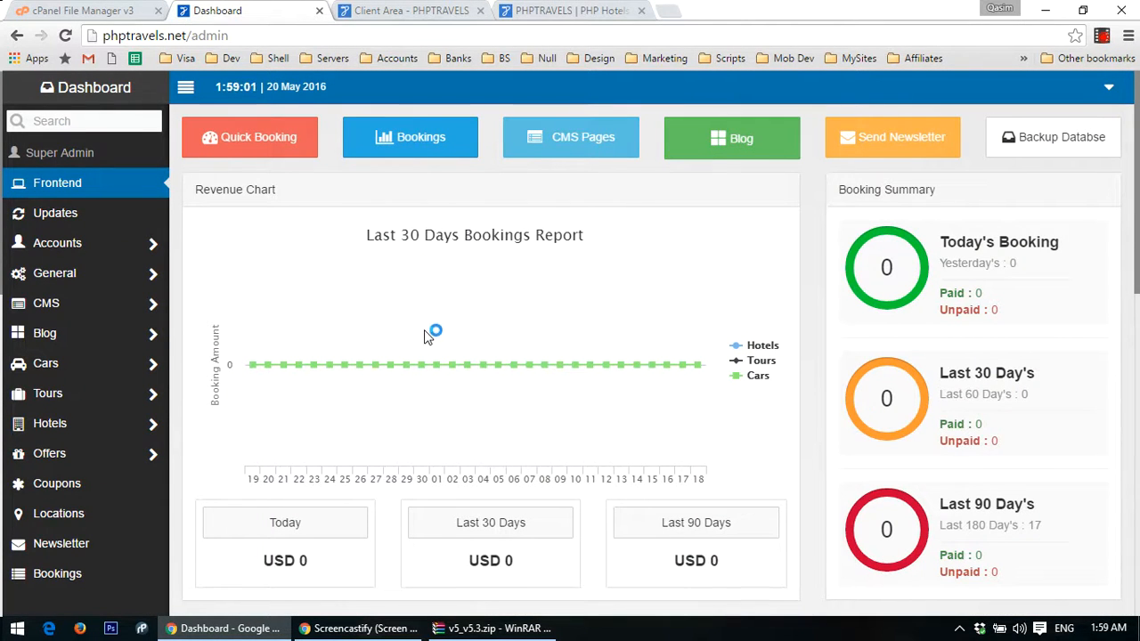
left_click(55, 213)
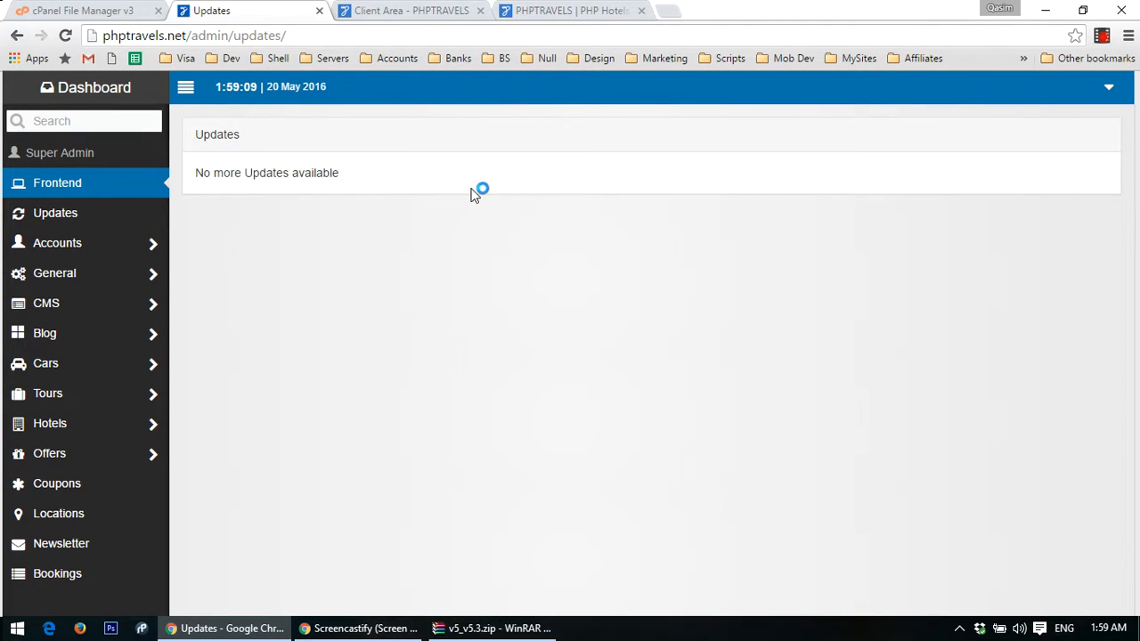
left_click(55, 212)
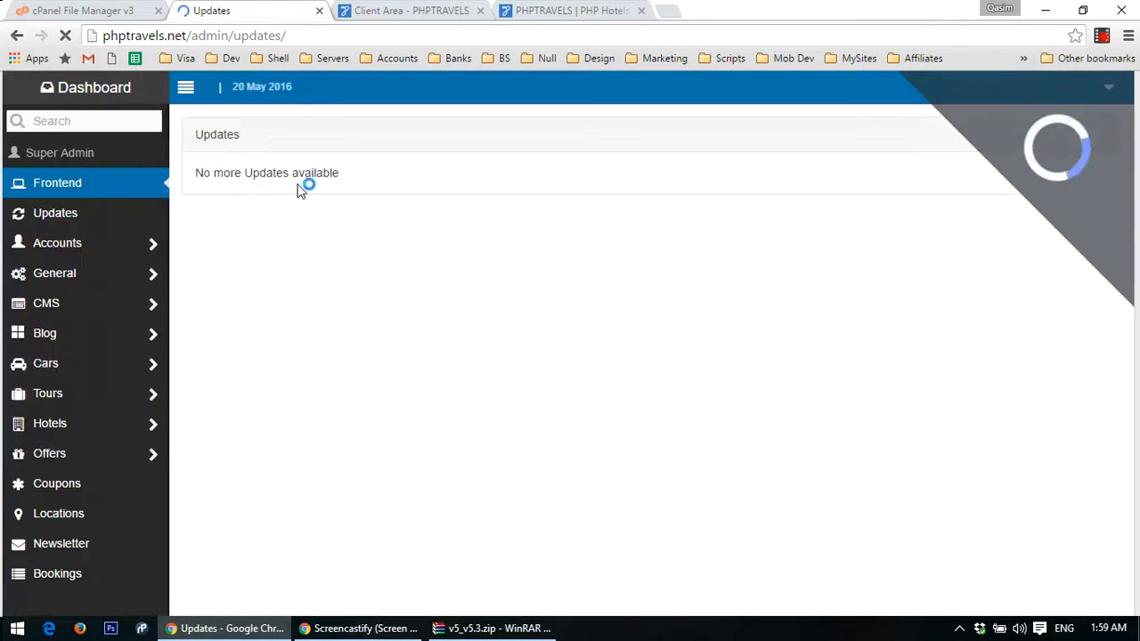
mouse_move(788, 200)
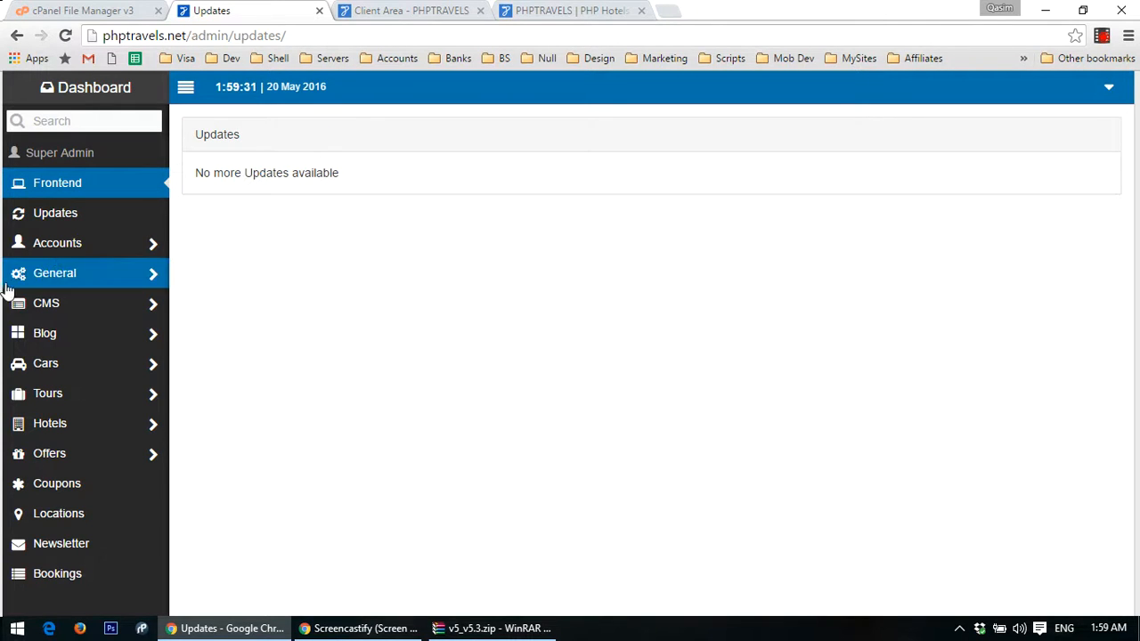
left_click(409, 11)
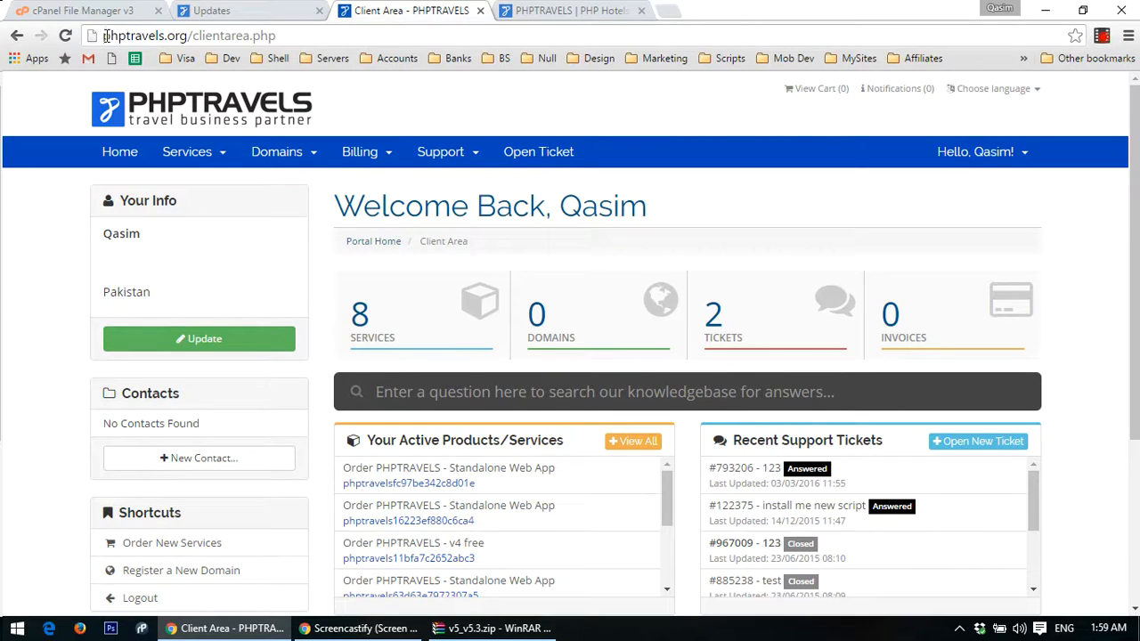
Go to My Services and scroll to the licensed product offering the v5.3 download.
double_click(218, 36)
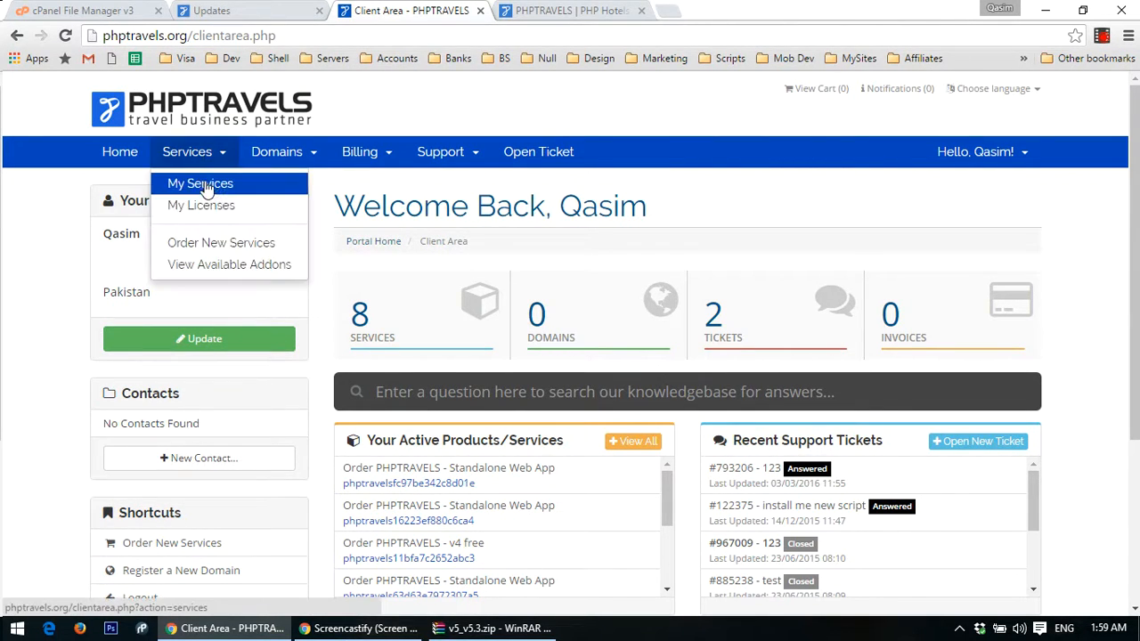
left_click(200, 183)
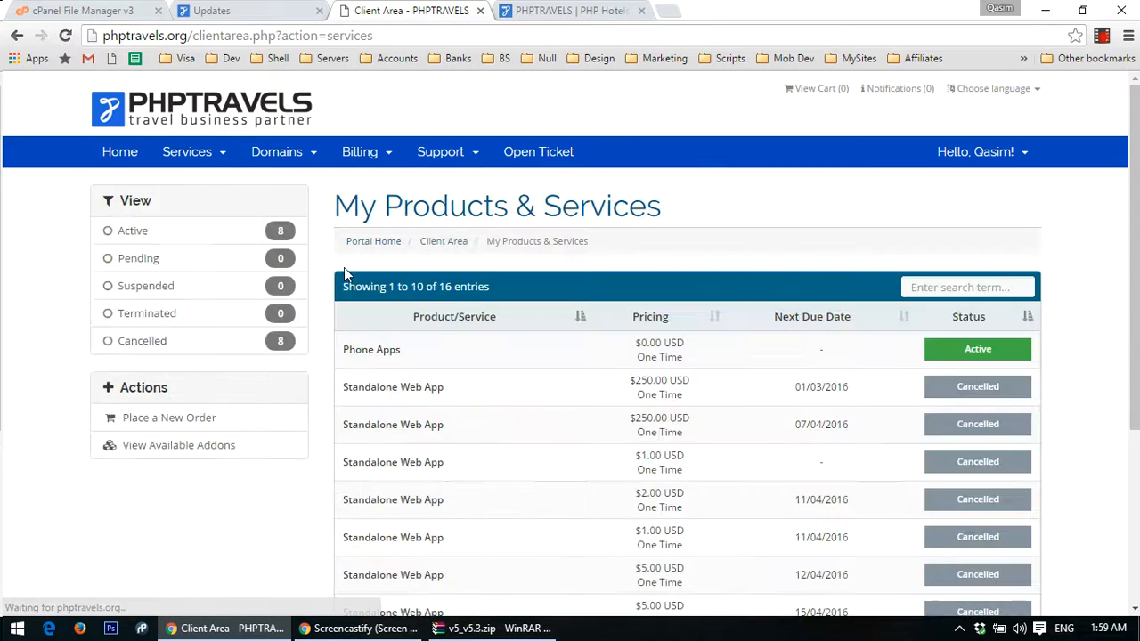
scroll("down", 3)
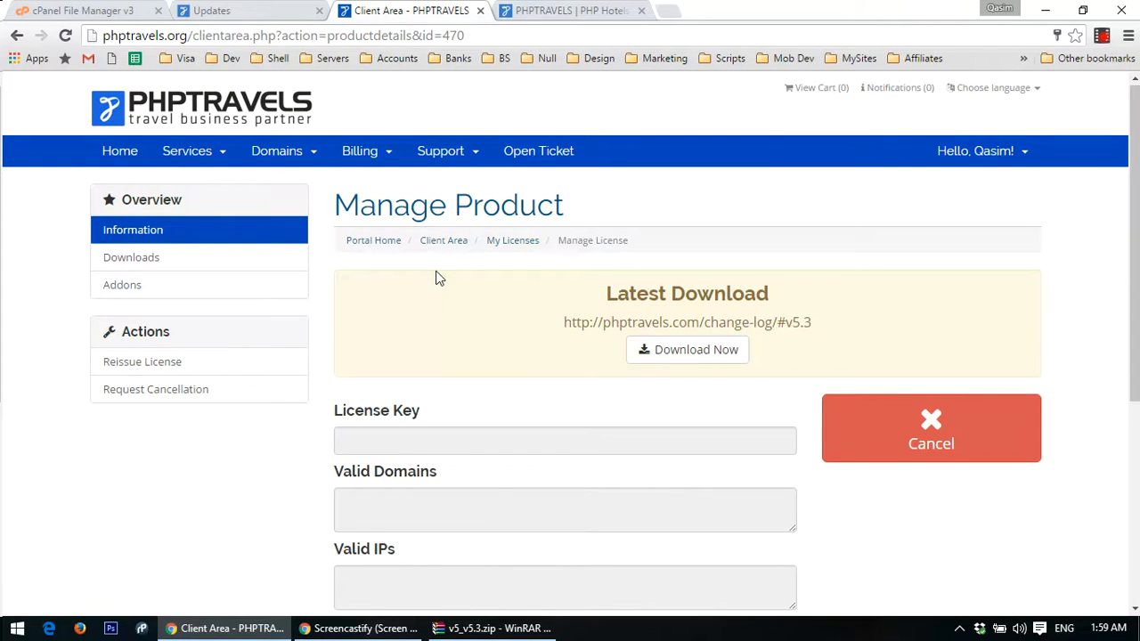
mouse_move(812, 330)
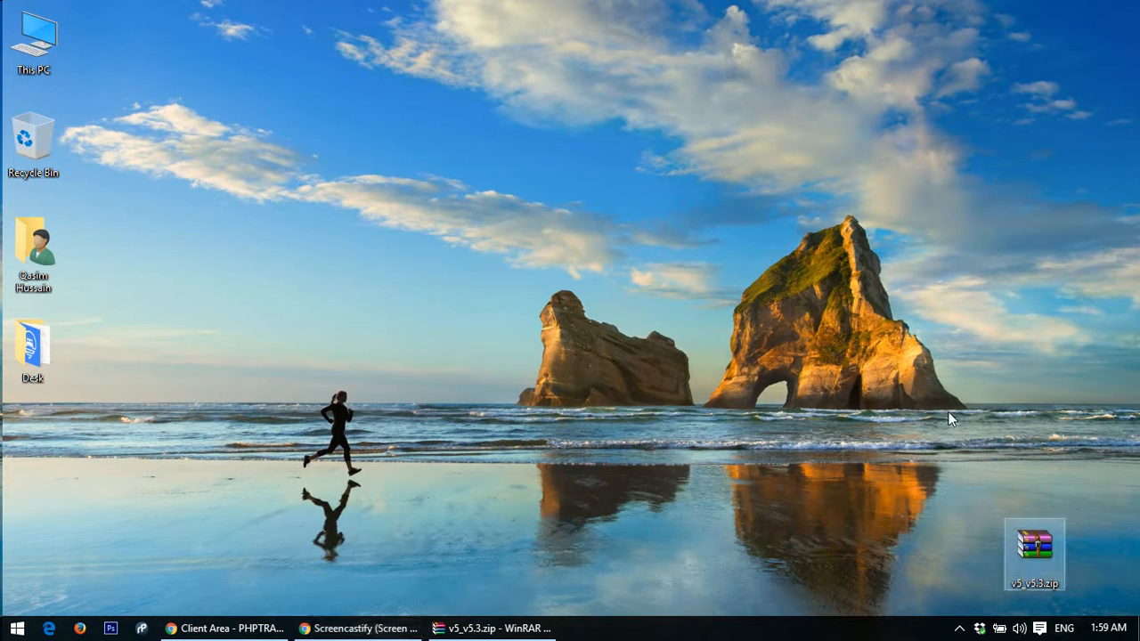
mouse_move(924, 368)
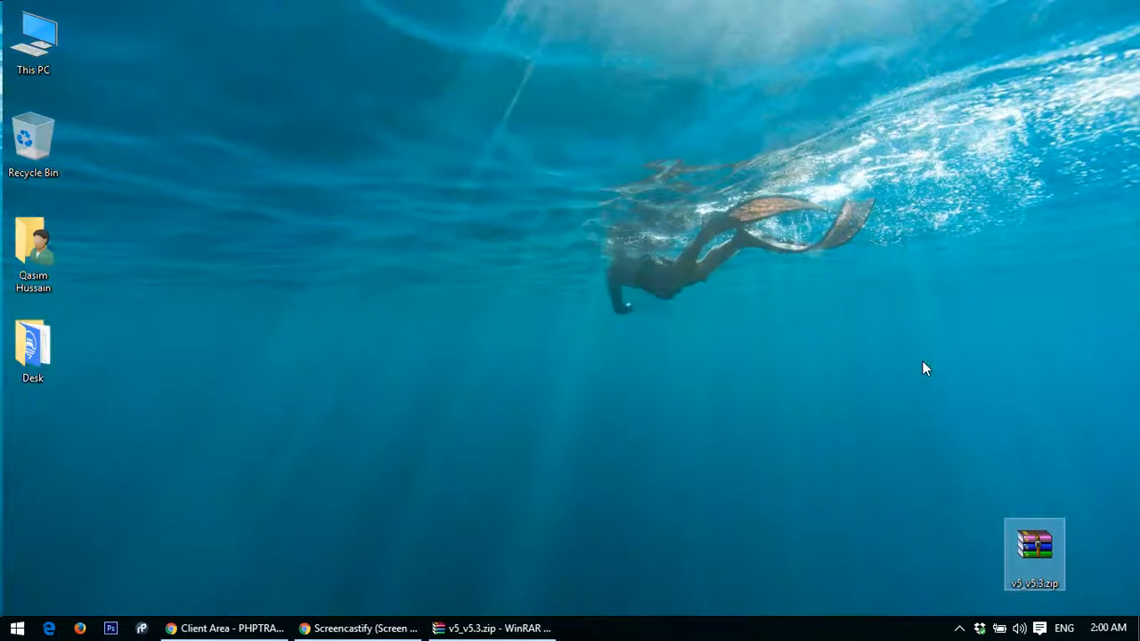
mouse_move(973, 429)
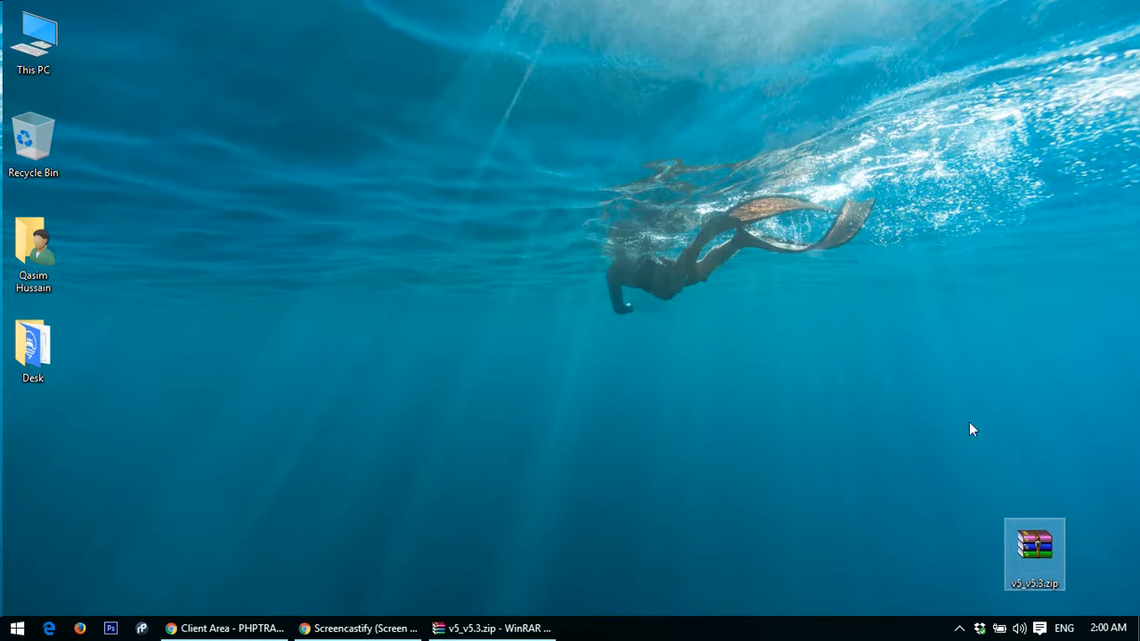
Move v5_v5.3.zip on the desktop and open it in WinRAR.
left_click_drag(1035, 554, 910, 451)
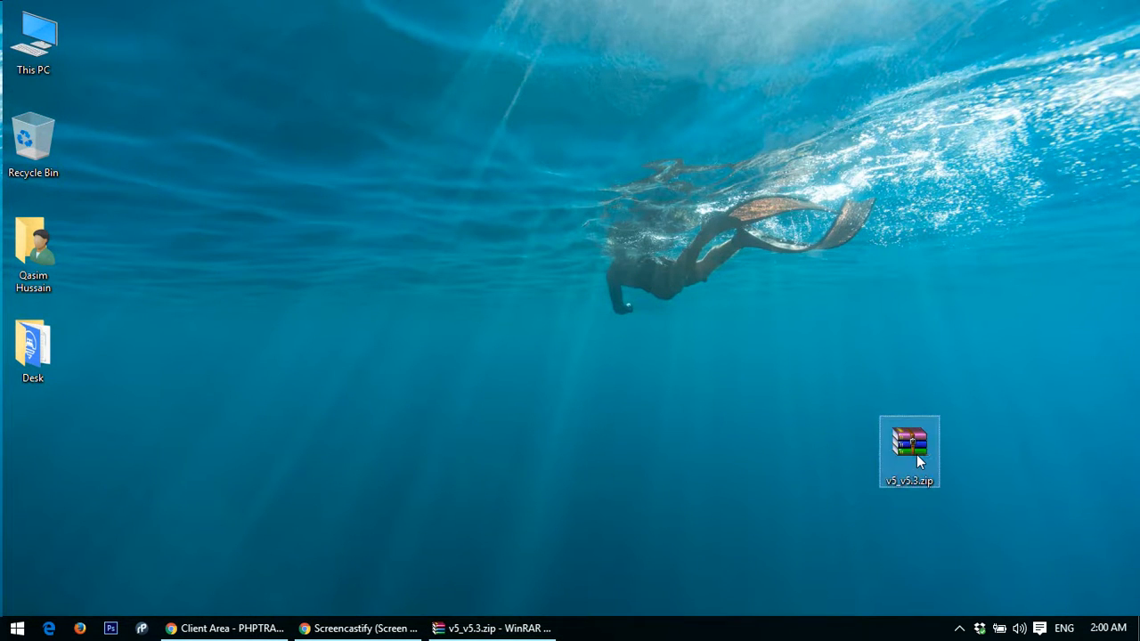
double_click(908, 452)
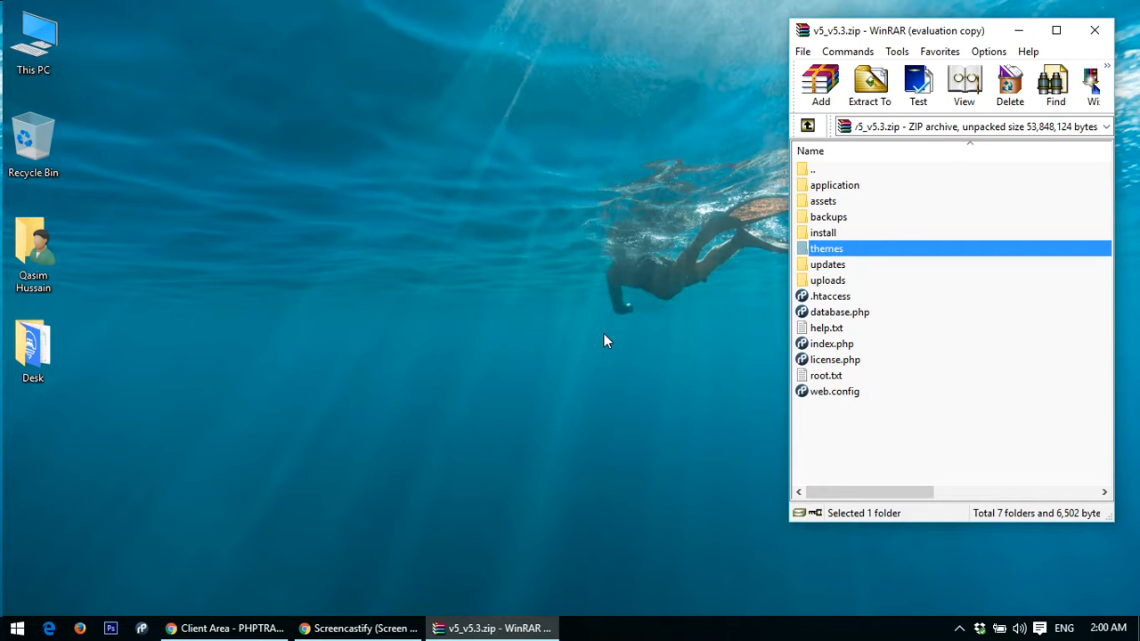
mouse_move(721, 341)
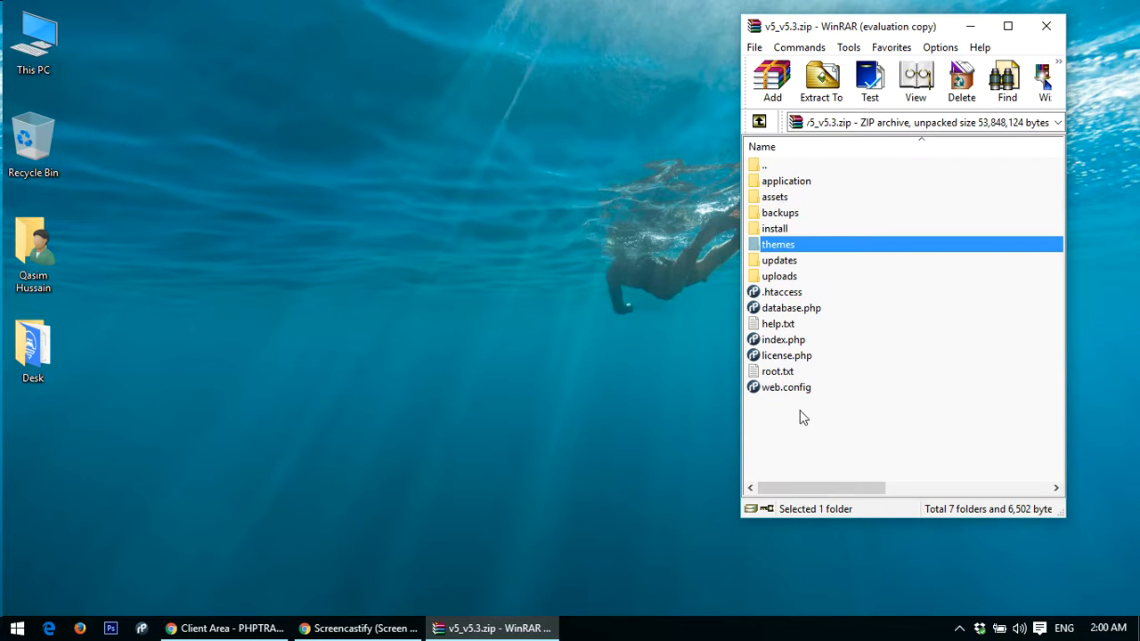
Delete database.php, the install folder and the uploads folder from the archive, then close WinRAR.
left_click(791, 307)
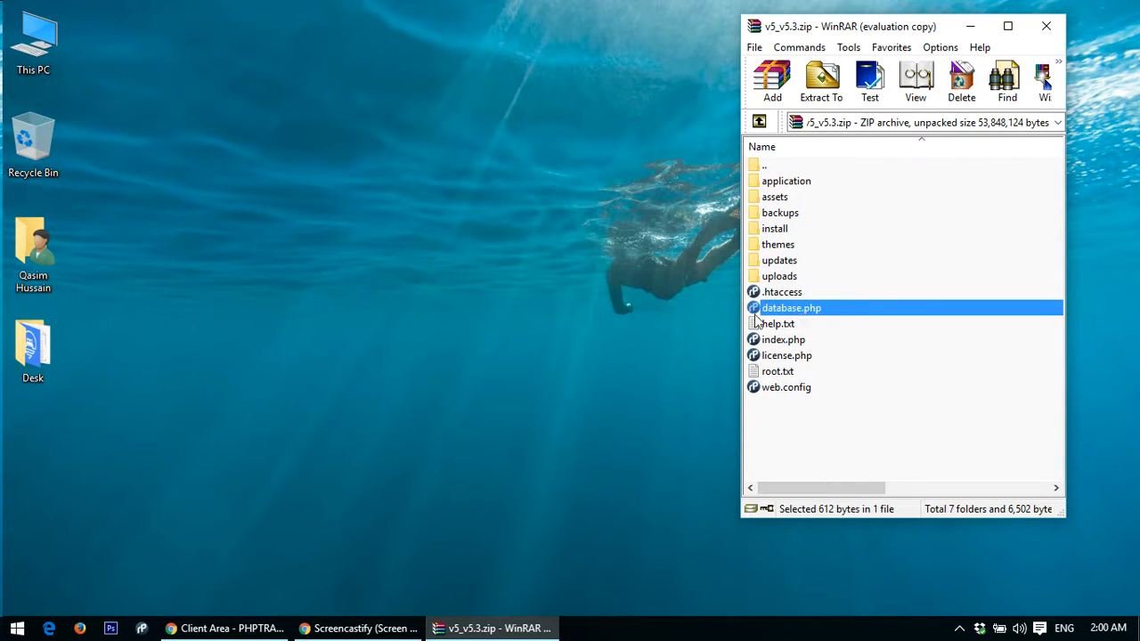
mouse_move(828, 321)
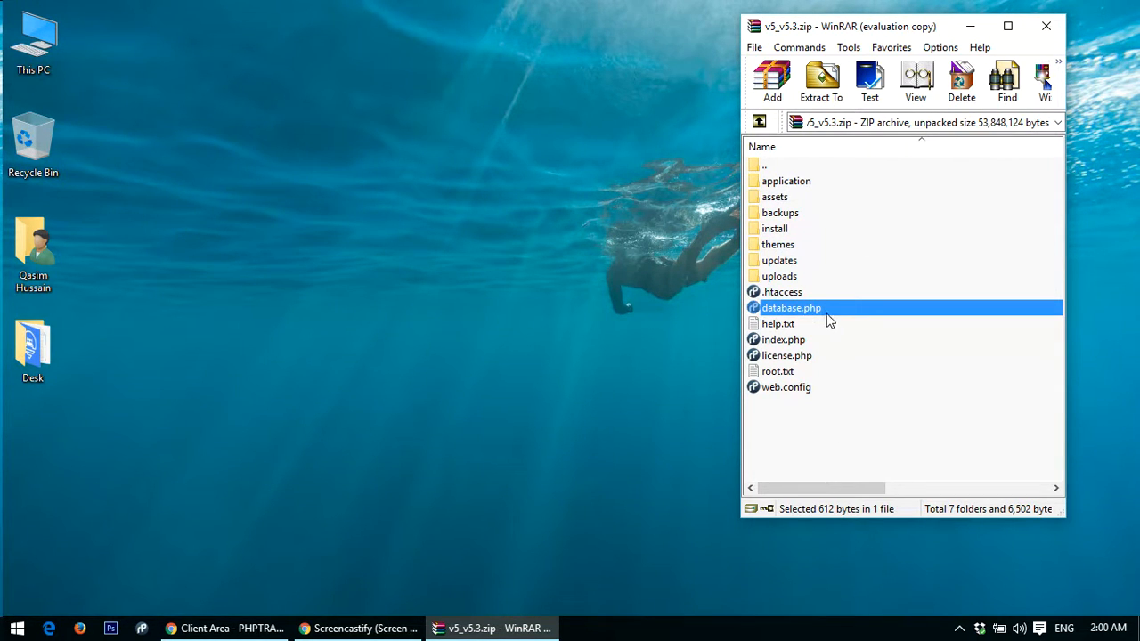
left_click(961, 80)
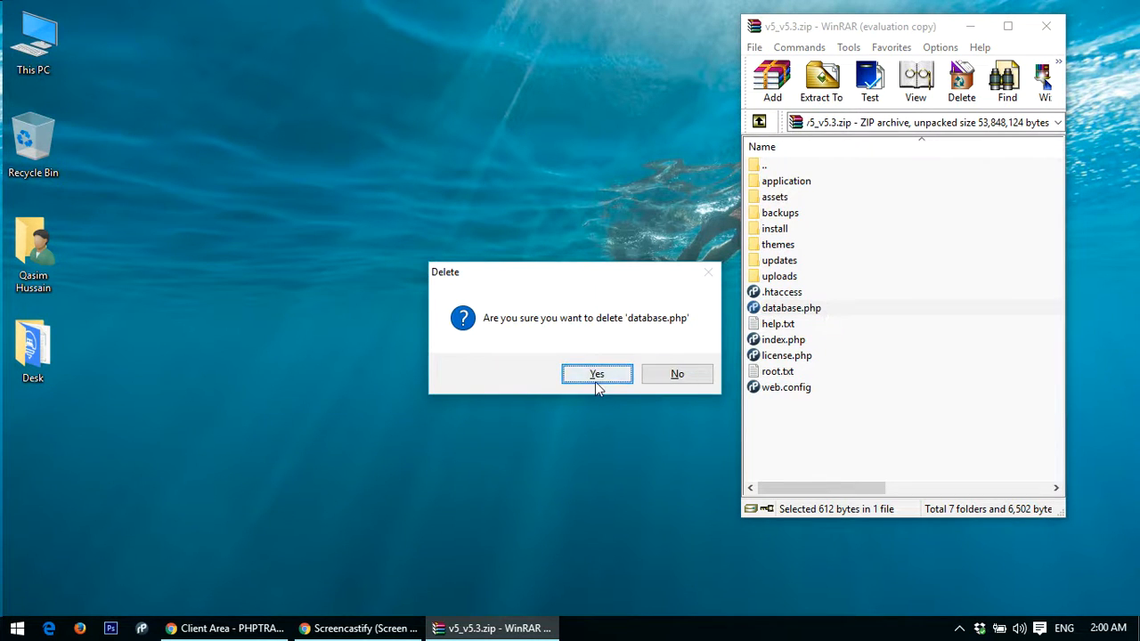
left_click(597, 373)
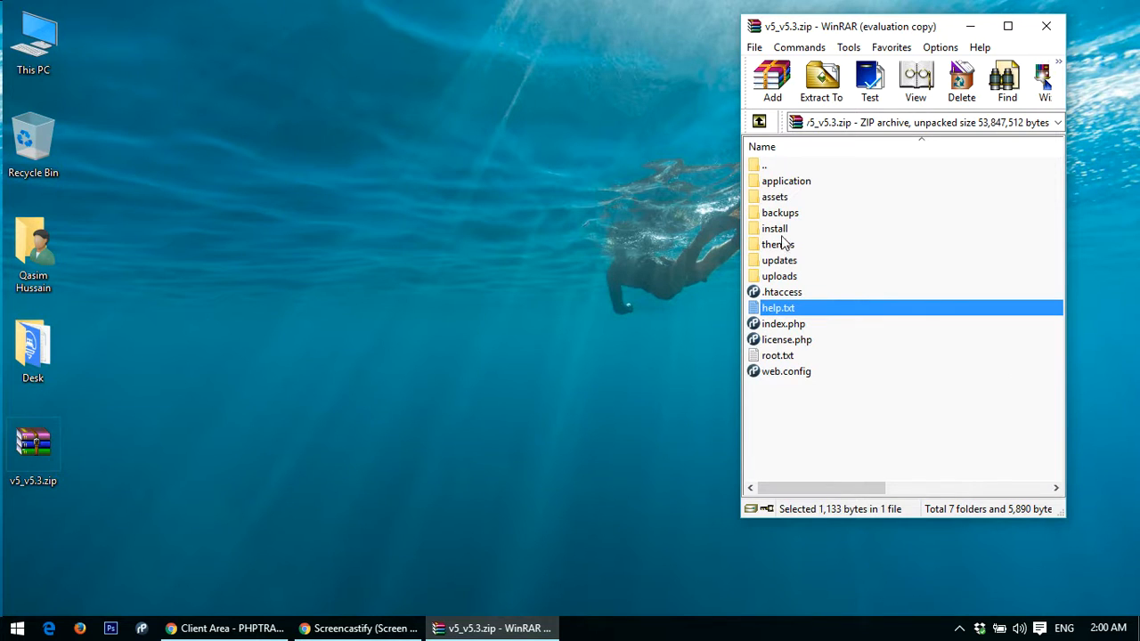
mouse_move(791, 238)
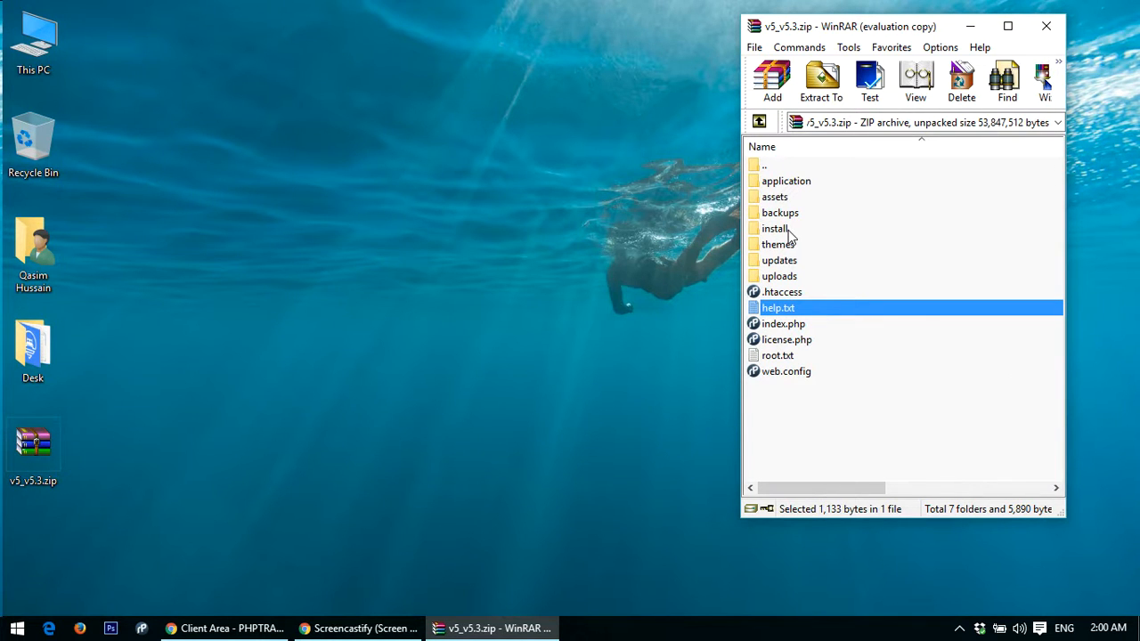
left_click(960, 80)
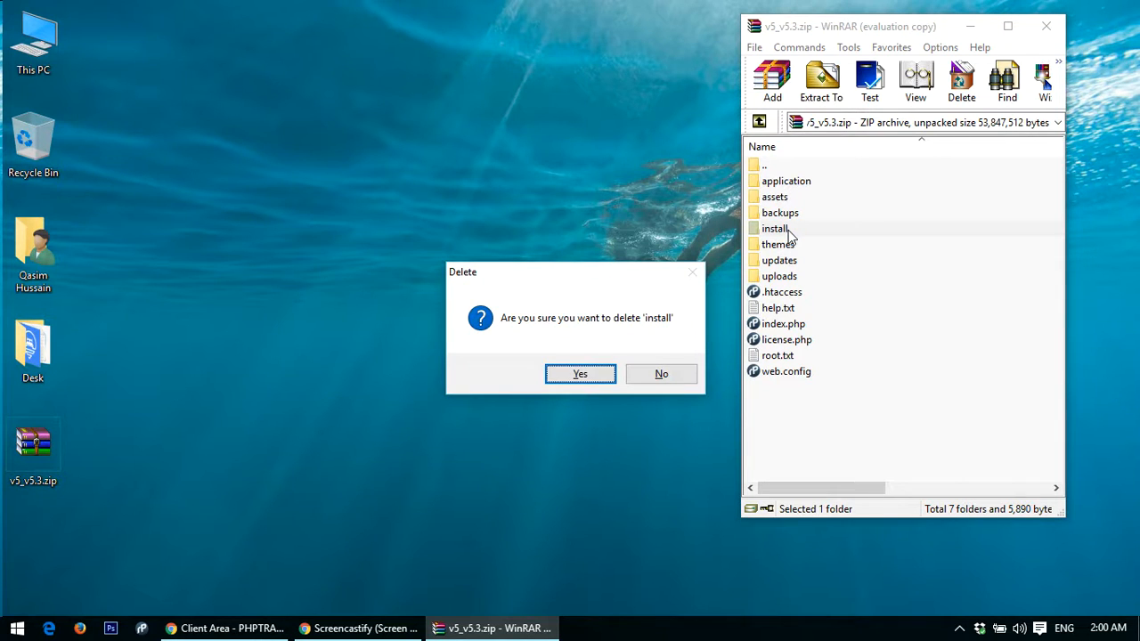
left_click(580, 373)
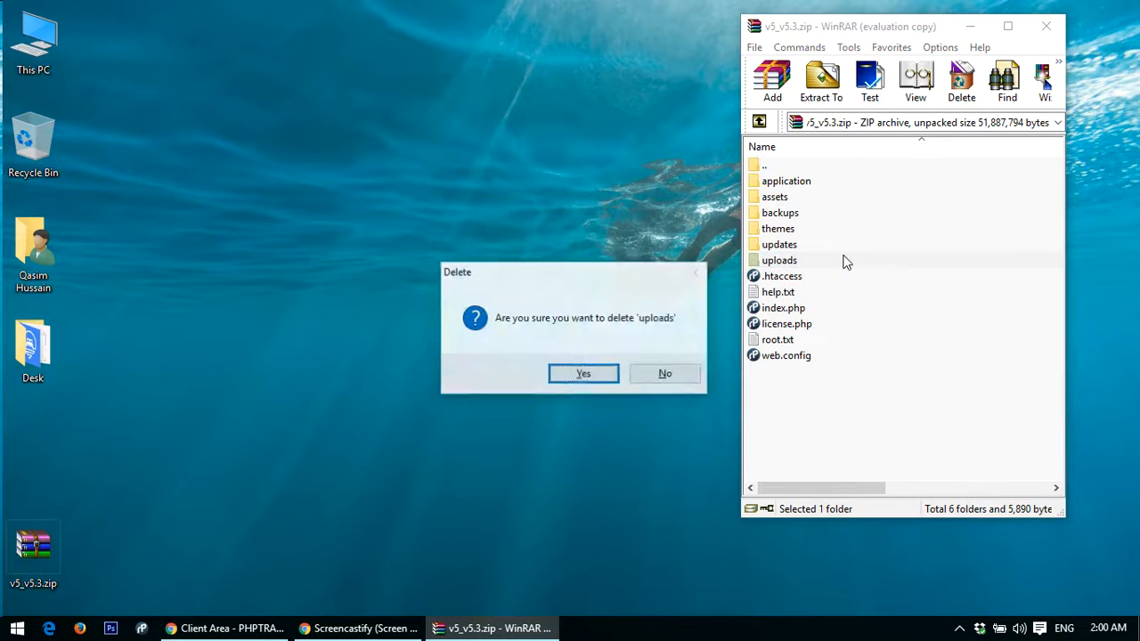
left_click(583, 374)
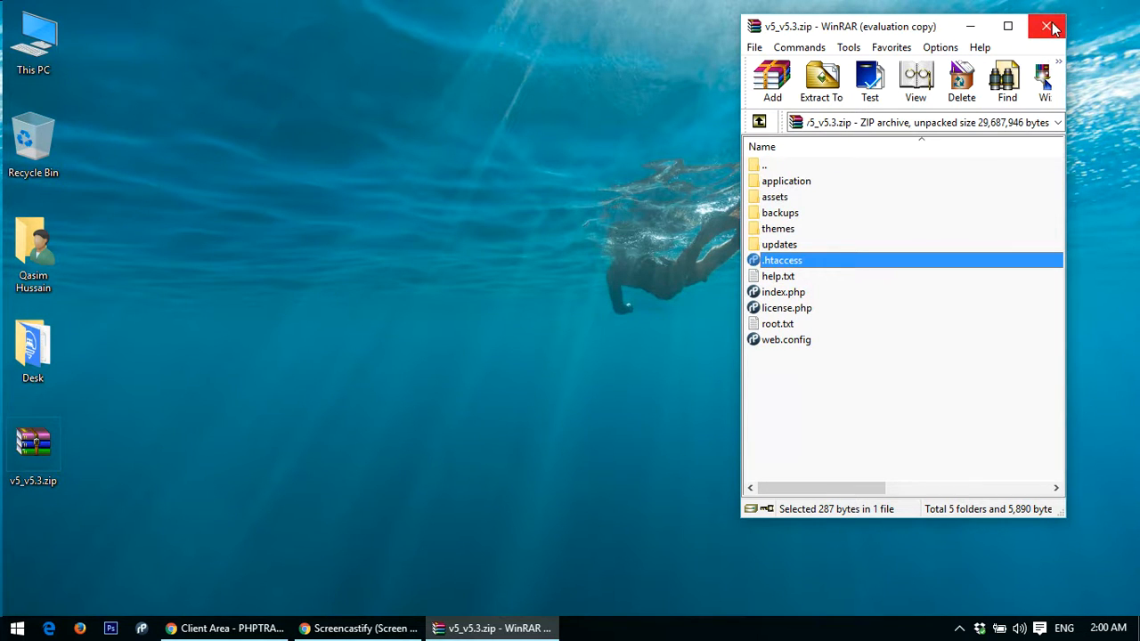
left_click(1049, 26)
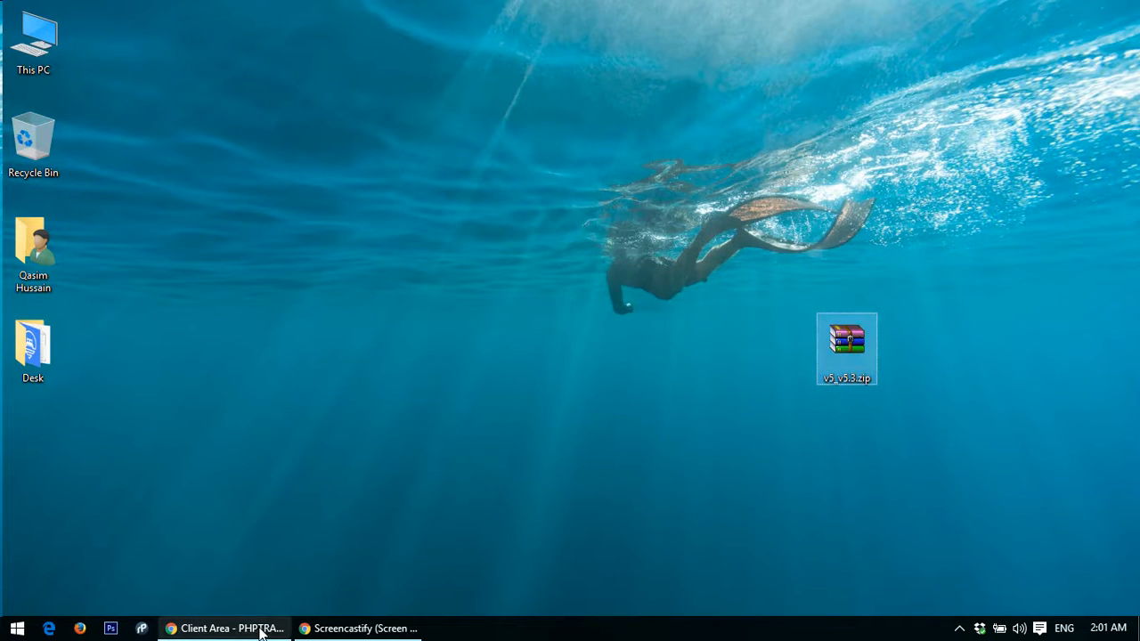
Bring Chrome back up and return to the cPanel File Manager v3 public_html listing.
left_click(227, 628)
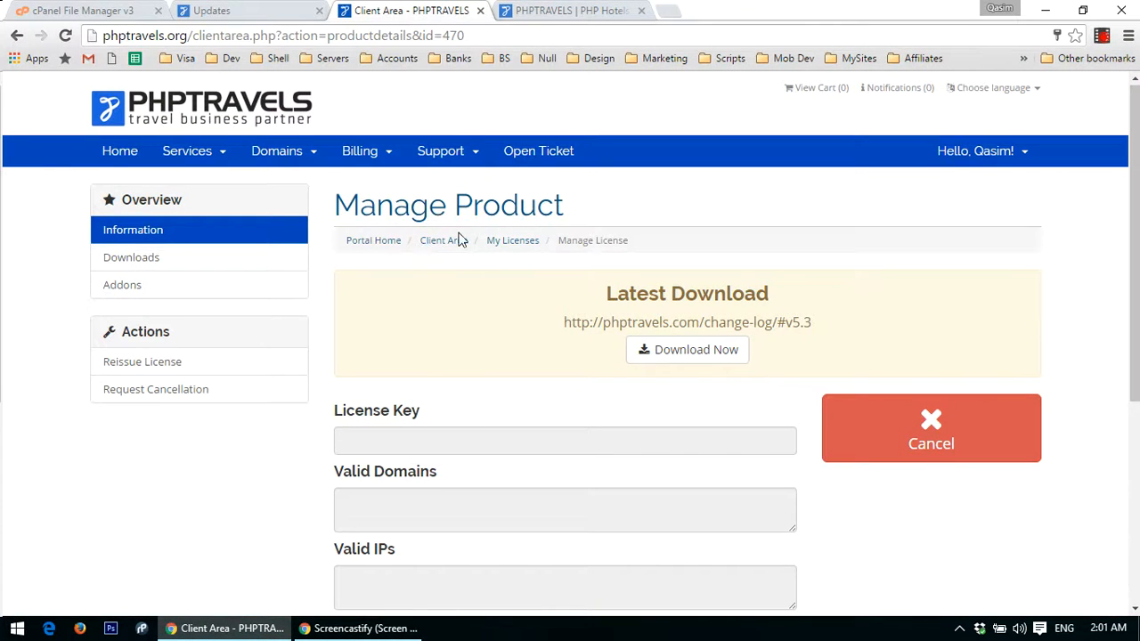
left_click(80, 10)
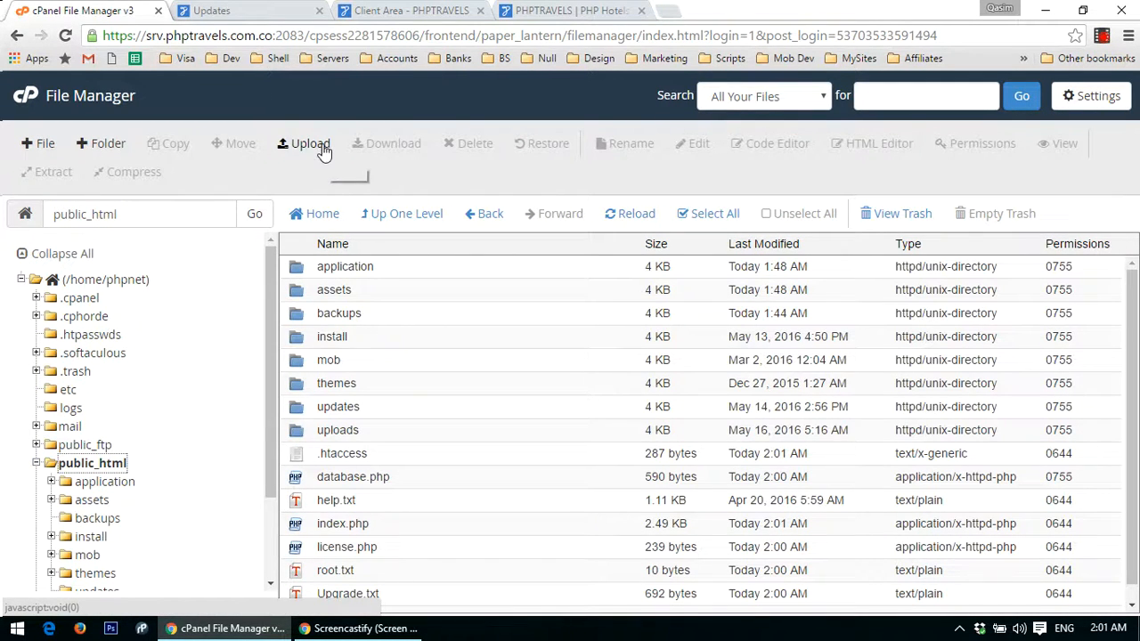
Upload v5_v5.3.zip from the Desktop to public_html and close the finished upload page.
left_click(310, 143)
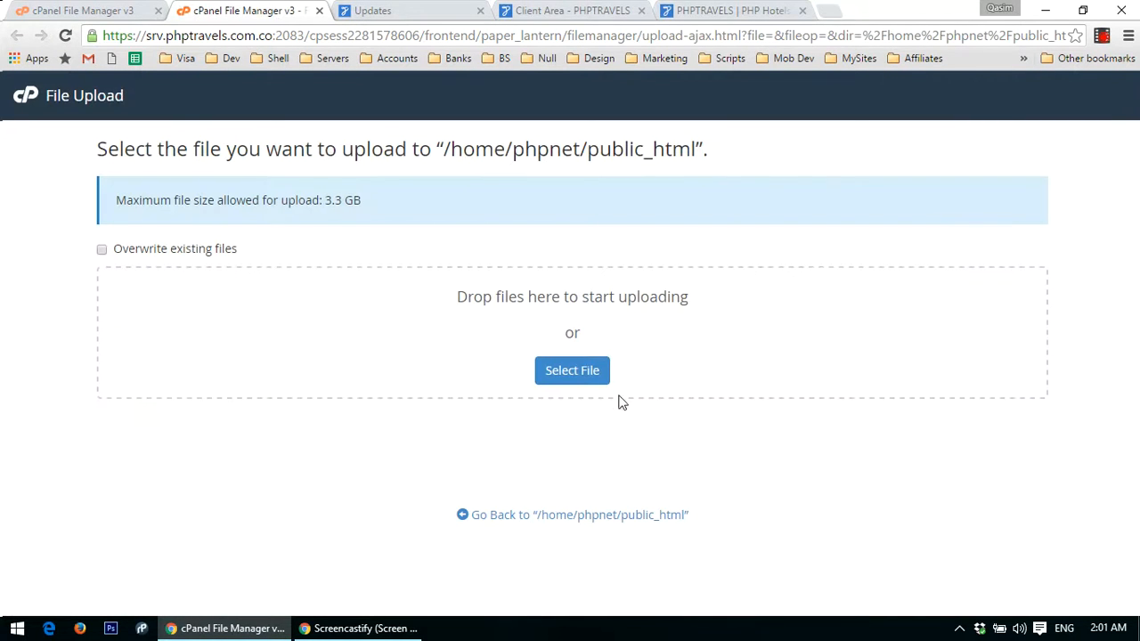
left_click(571, 371)
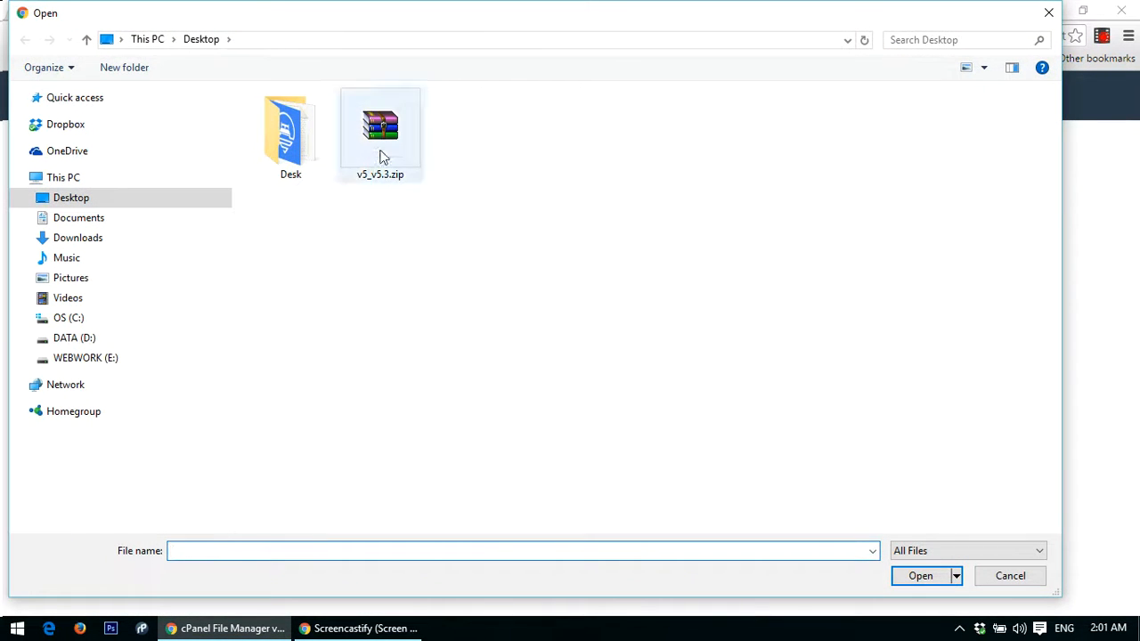
left_click(381, 129)
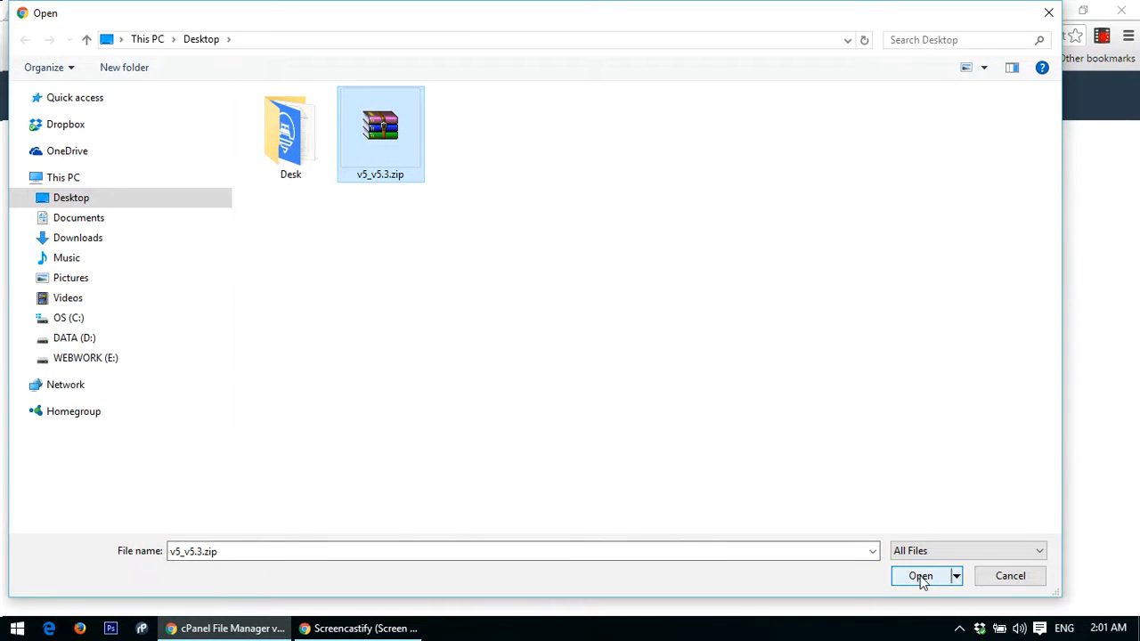
left_click(920, 576)
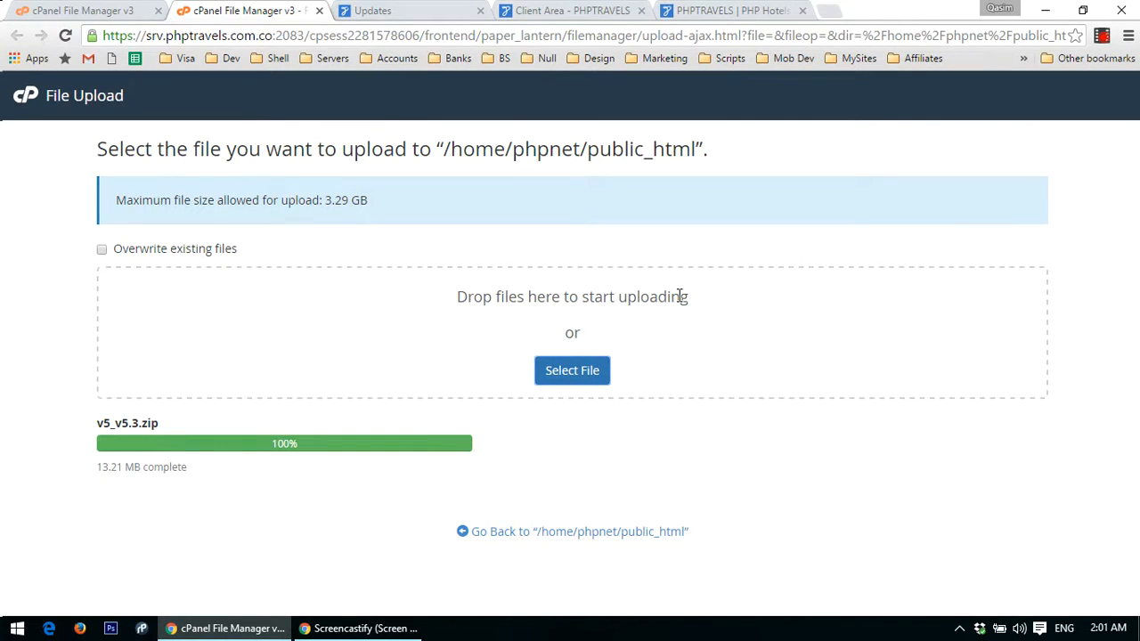
left_click(572, 531)
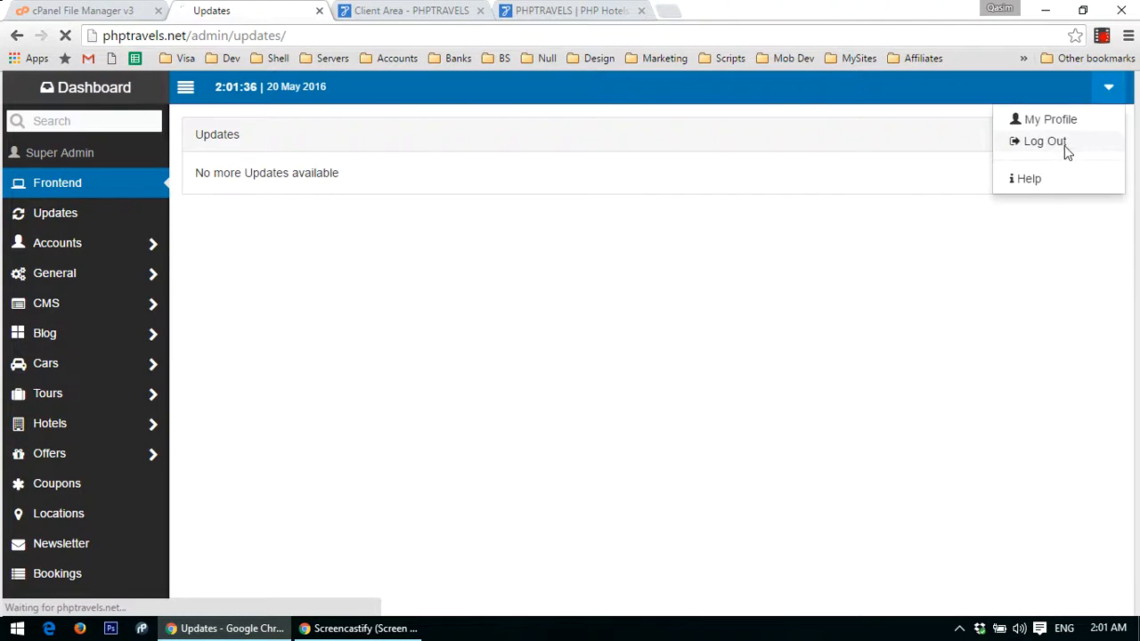
Log out of the PHPTRAVELS admin panel from the account dropdown.
left_click(1044, 141)
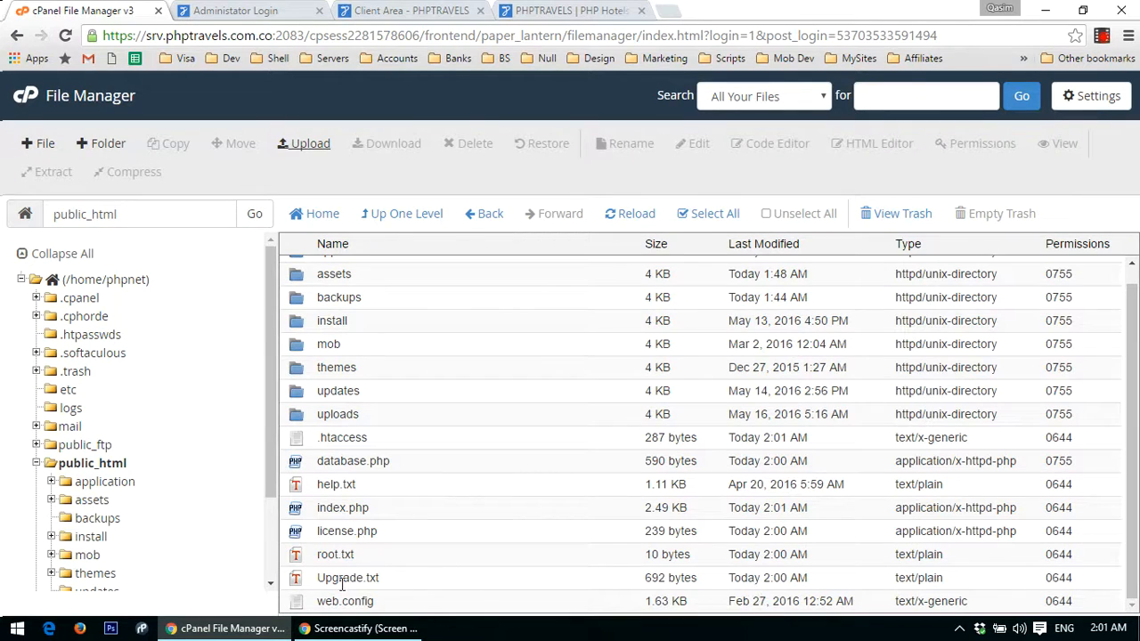
Refresh the listing, extract v5_v5.3.zip into public_html, then return to the client area.
left_click(635, 213)
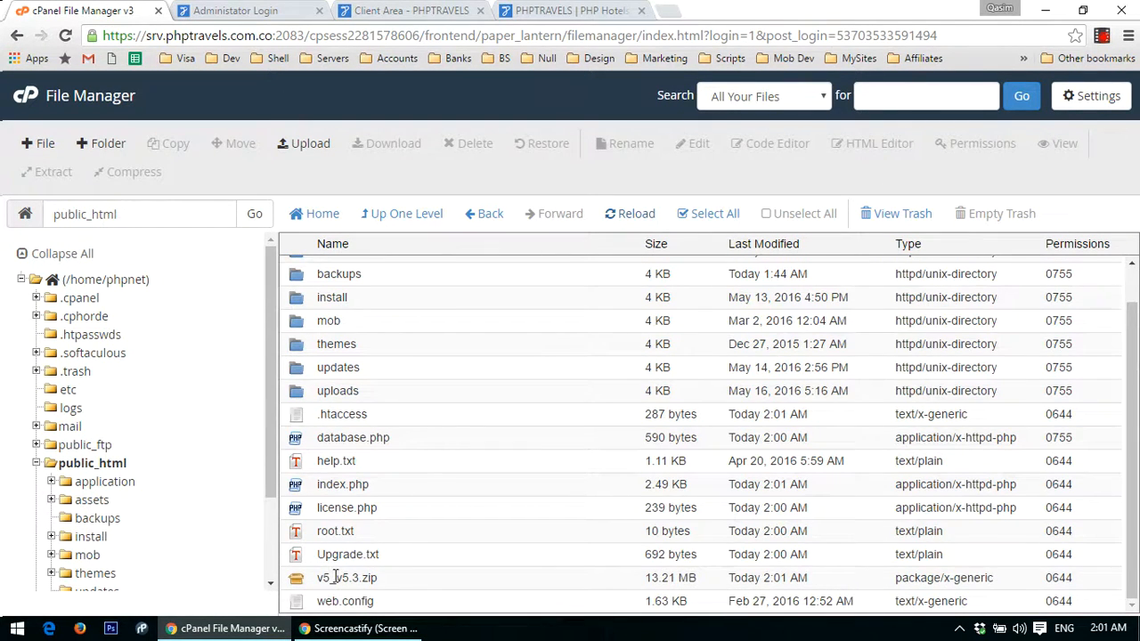
left_click(346, 577)
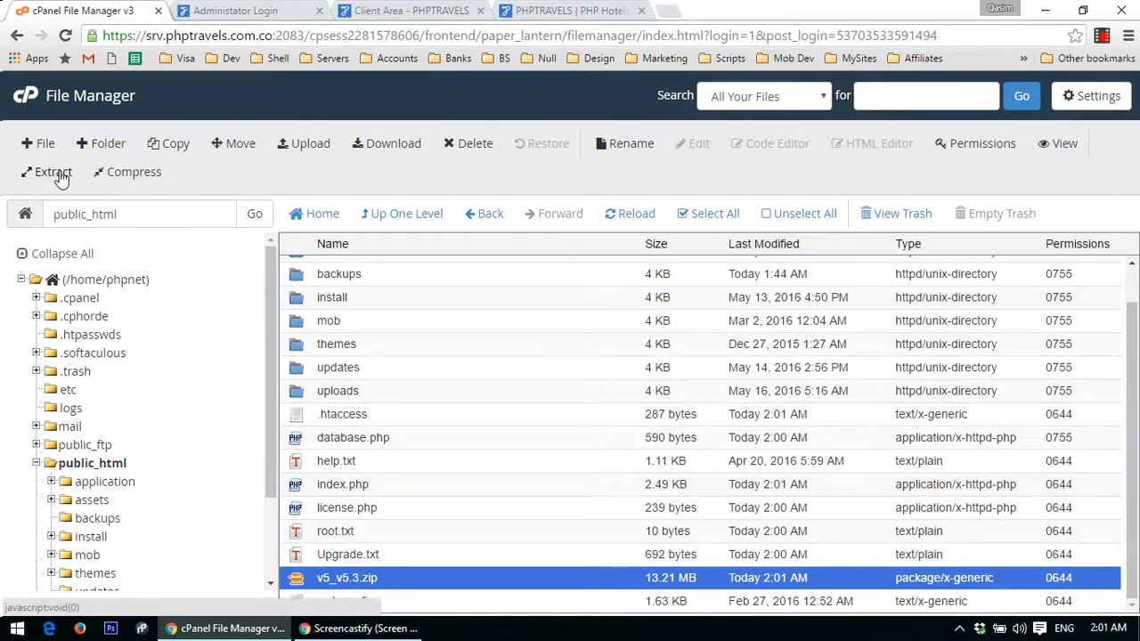
left_click(53, 172)
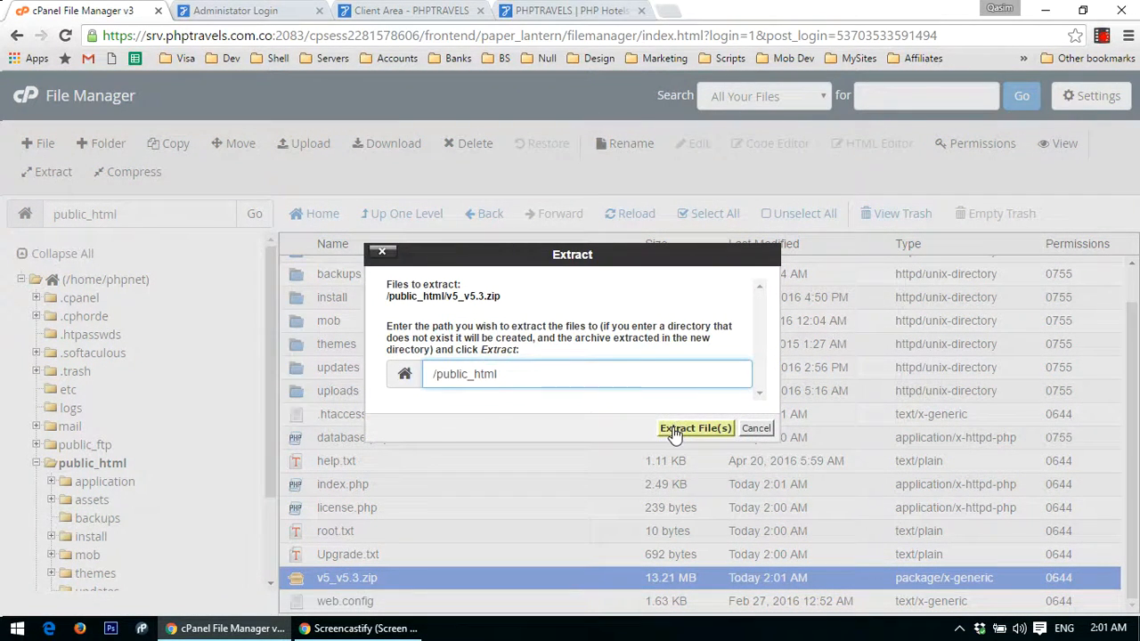
left_click(695, 429)
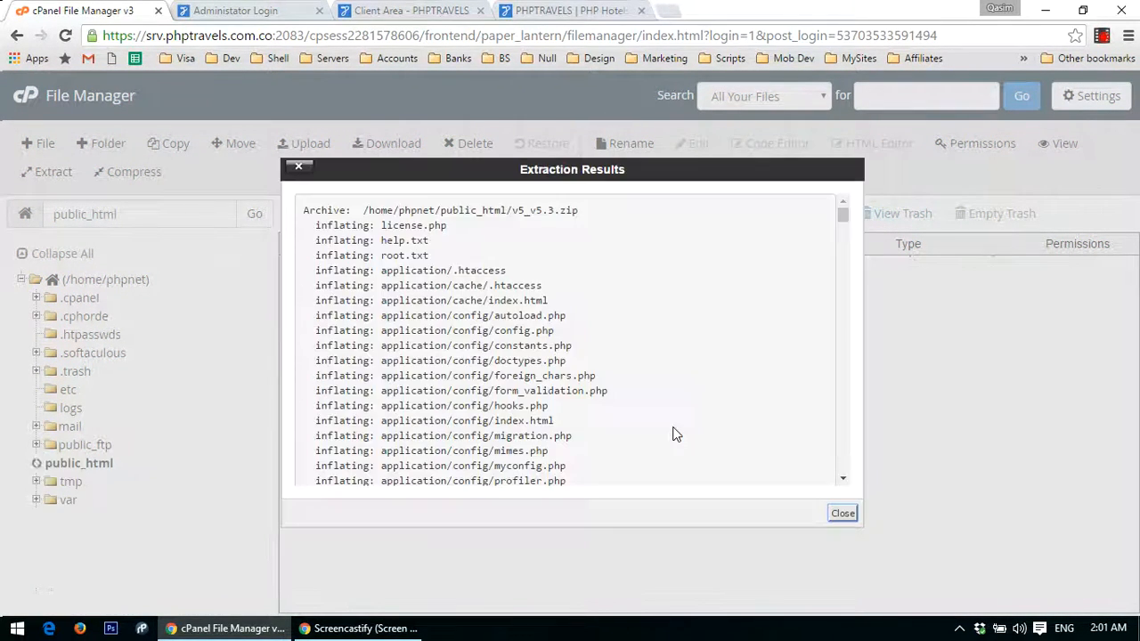
left_click(840, 512)
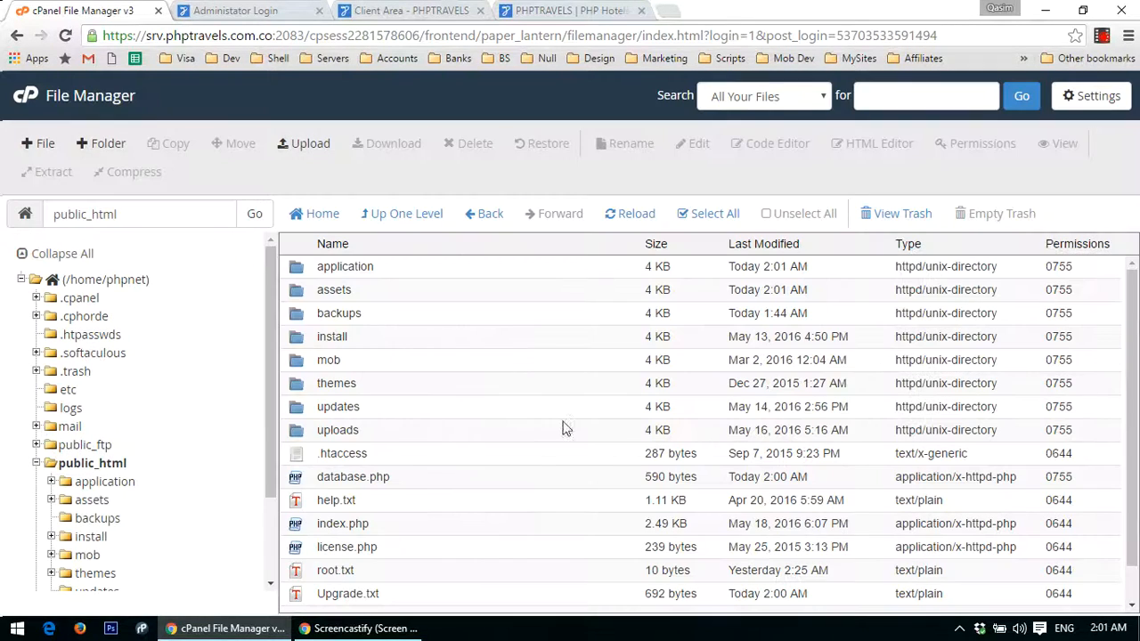
left_click(405, 10)
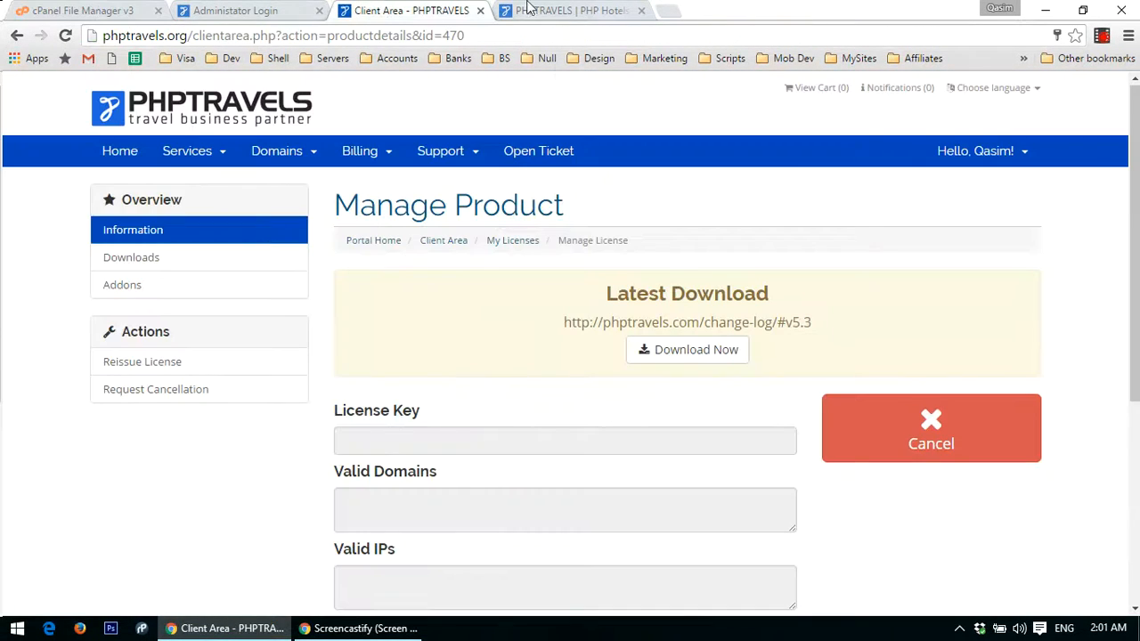
Reload the Administrator Login page to see v5.3, then sign in to the dashboard.
left_click(236, 10)
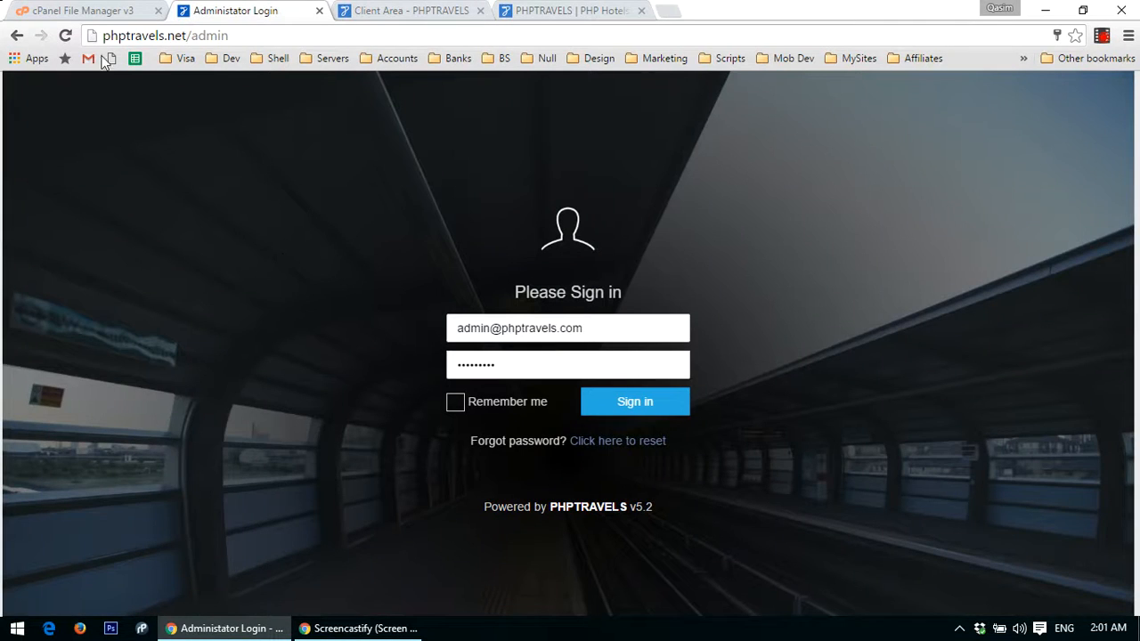
left_click(634, 402)
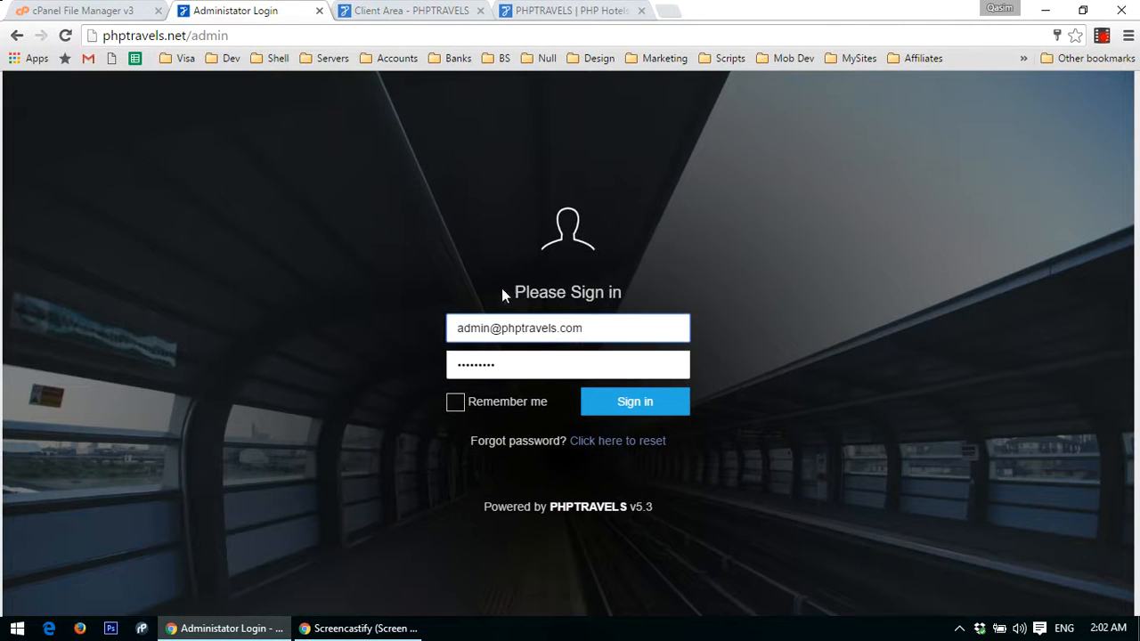
mouse_move(795, 438)
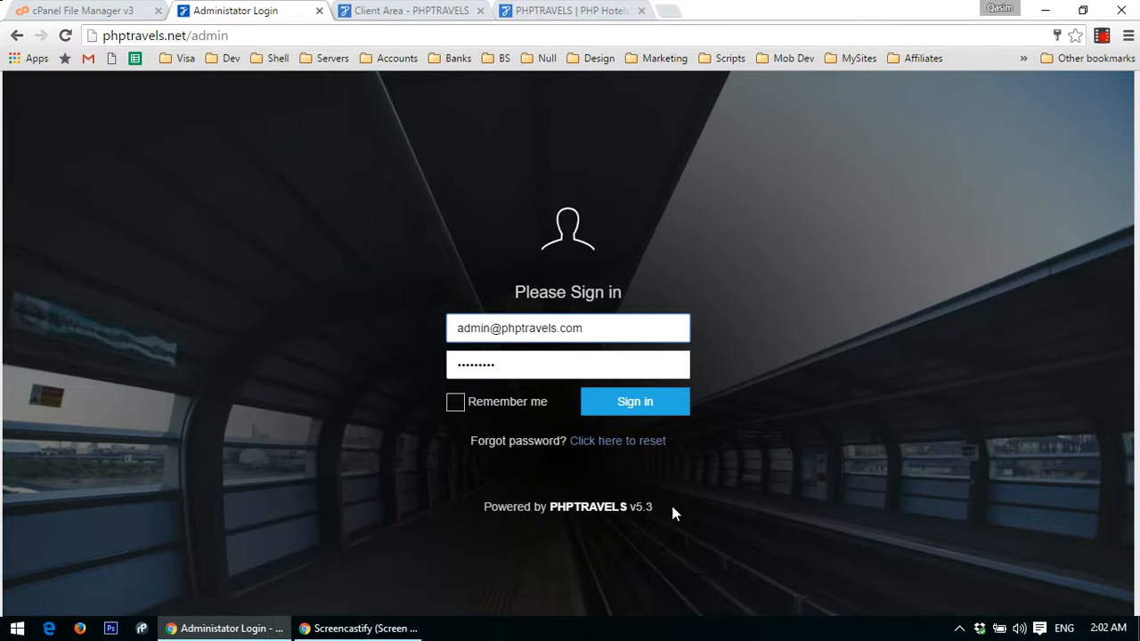
left_click(635, 402)
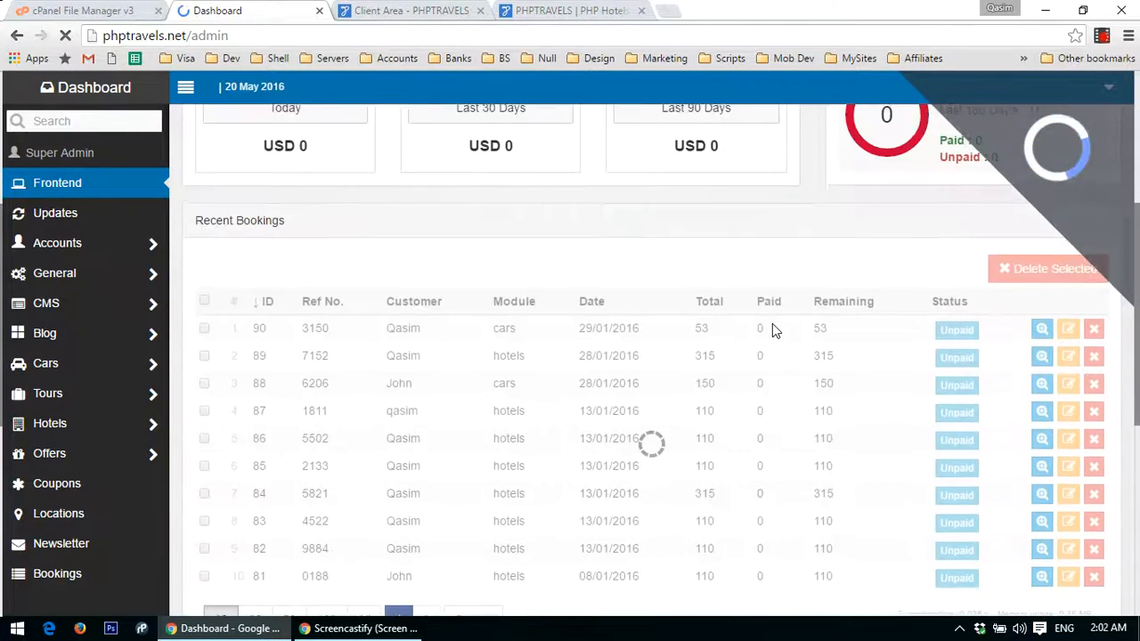
Open phptravels.net in a new tab and scroll through its homepage.
left_click(57, 182)
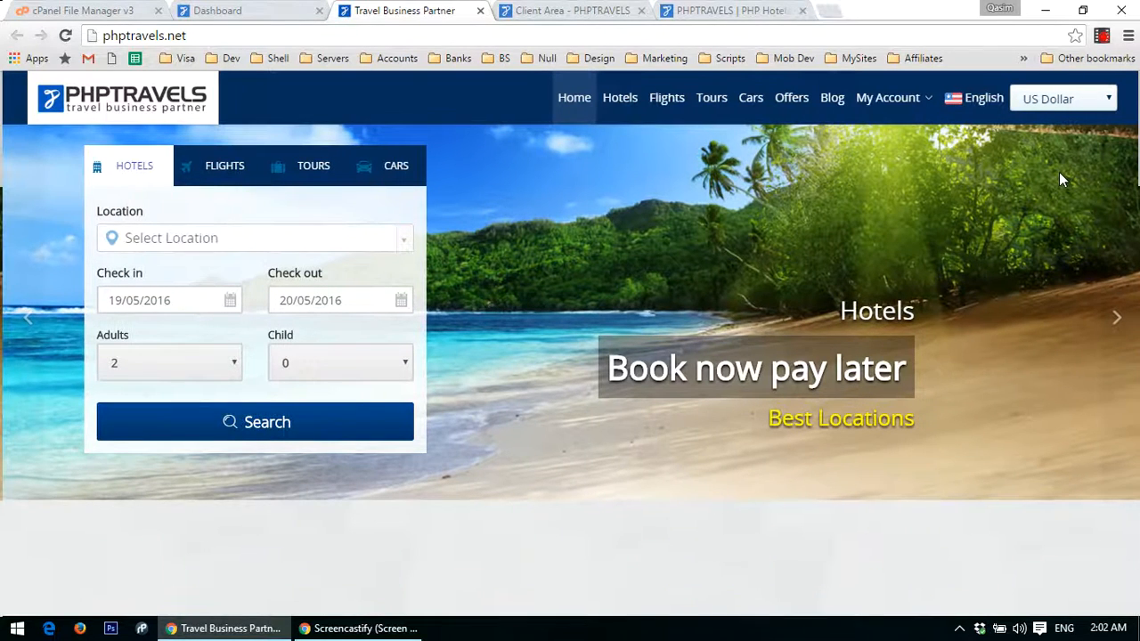
scroll("down", 3)
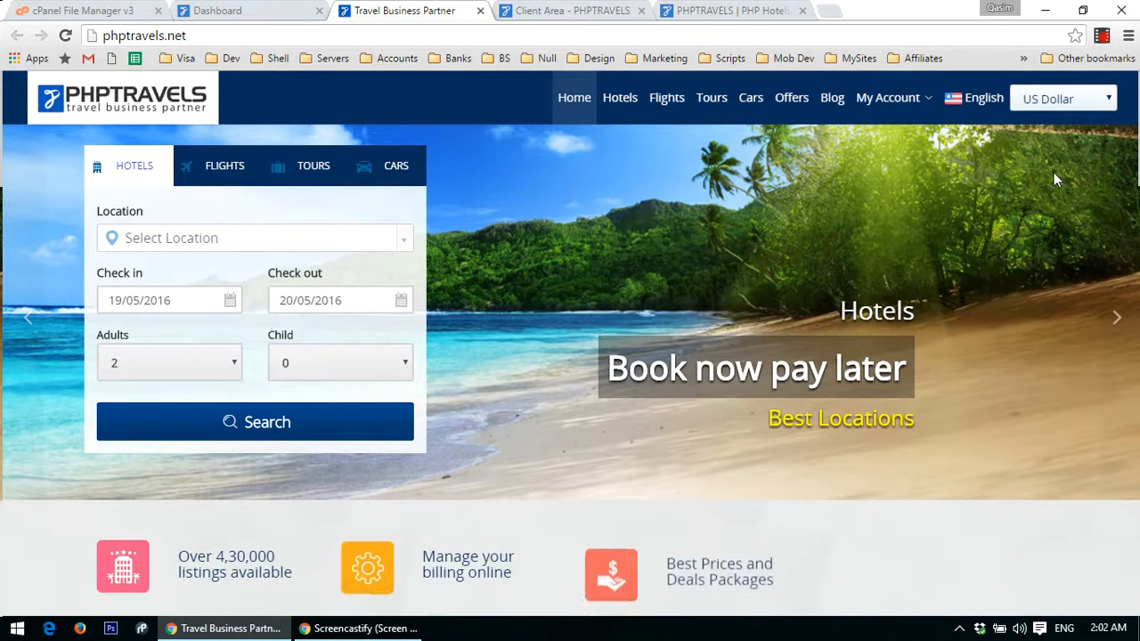
scroll("down", 3)
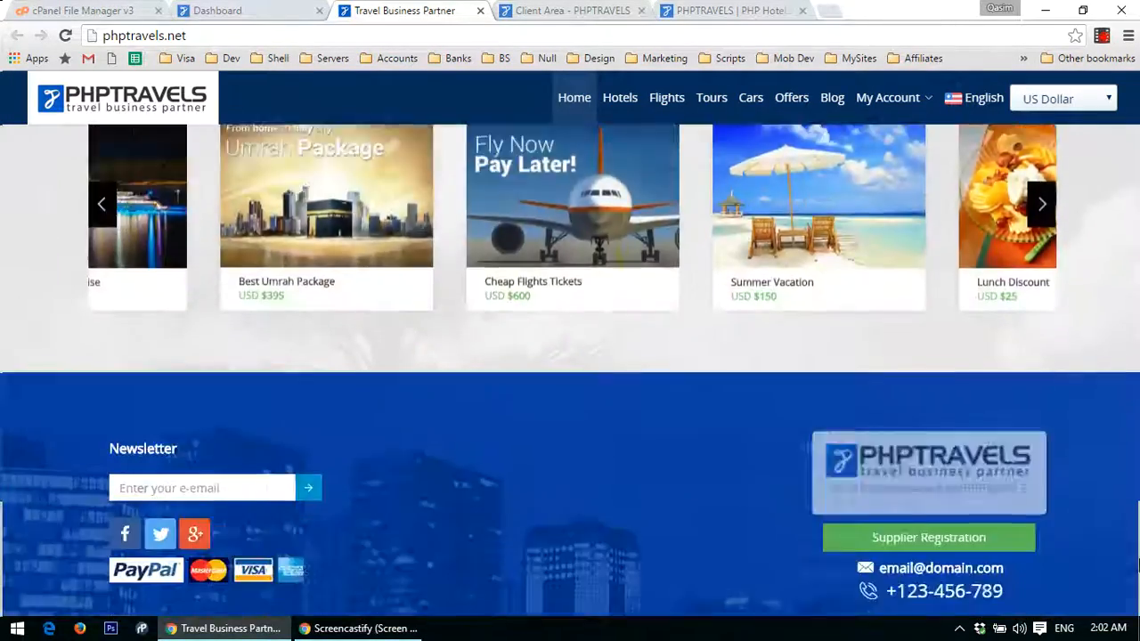
scroll("up", 3)
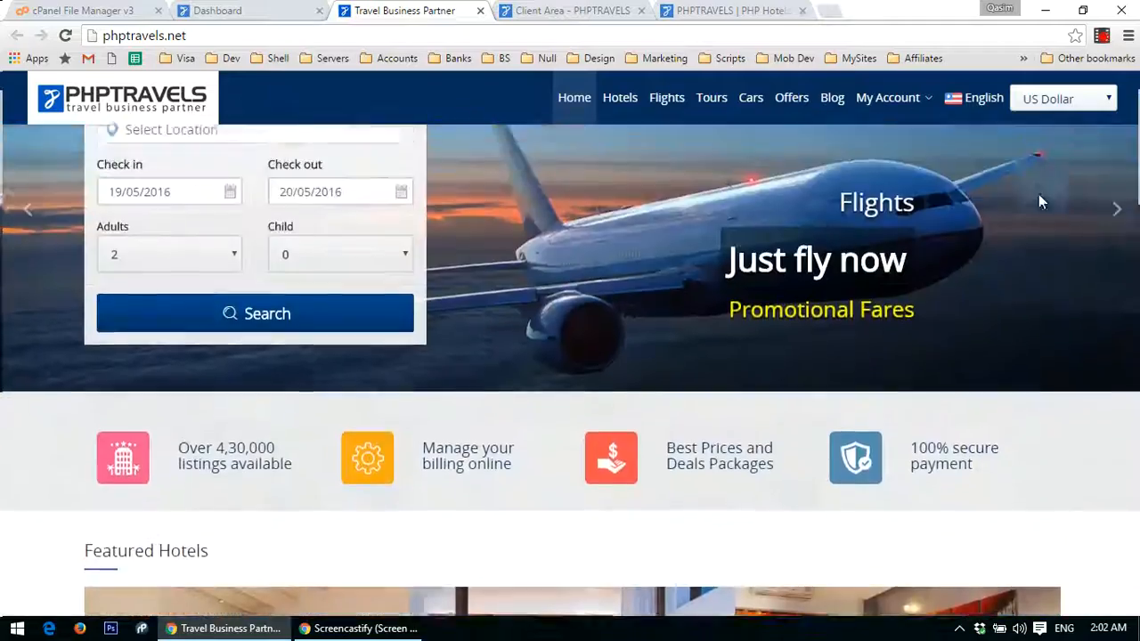